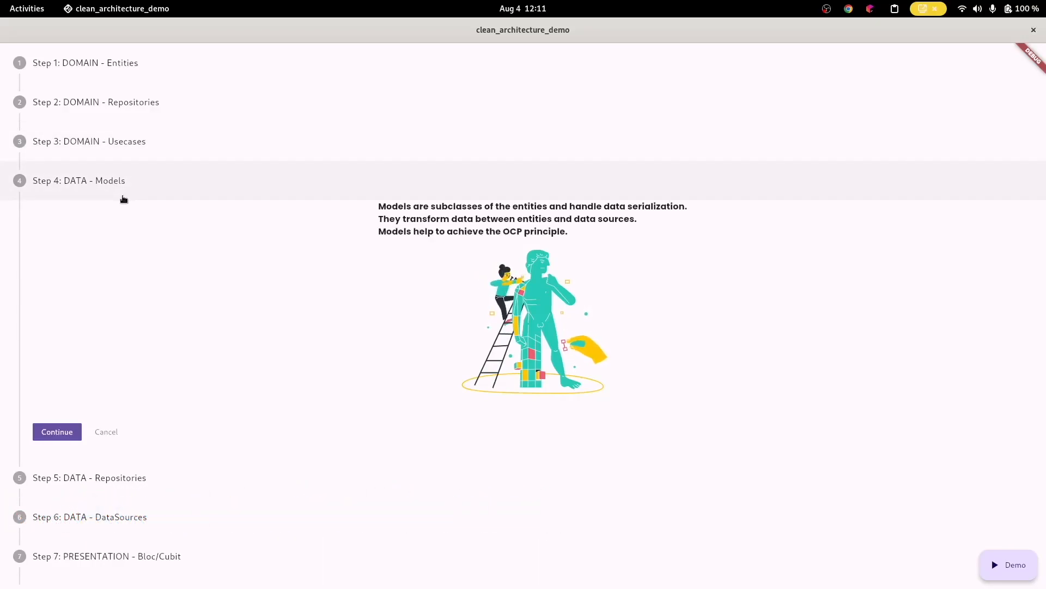
mouse_move(83, 188)
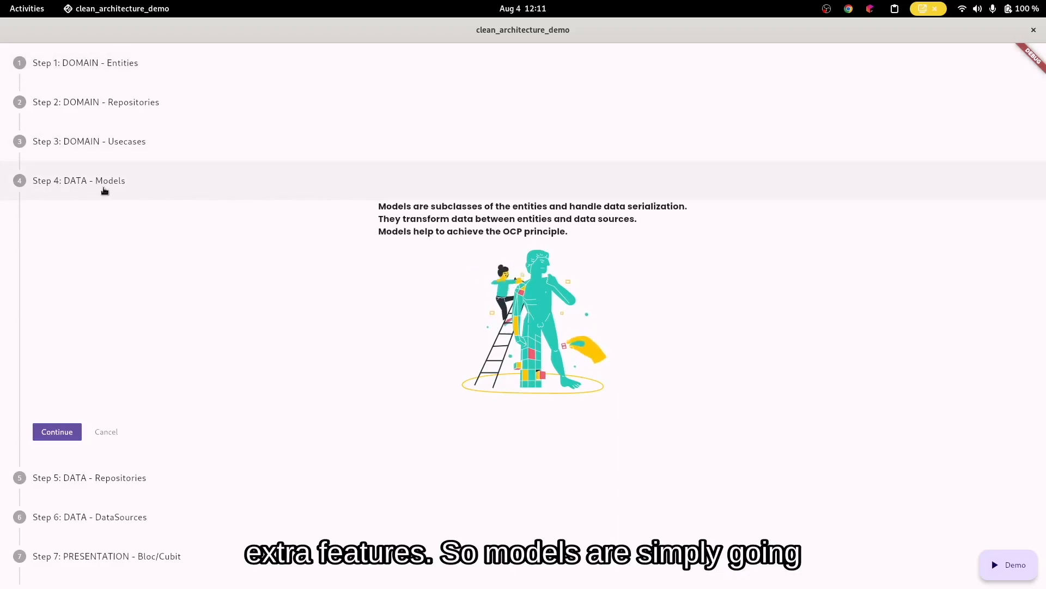
mouse_move(112, 64)
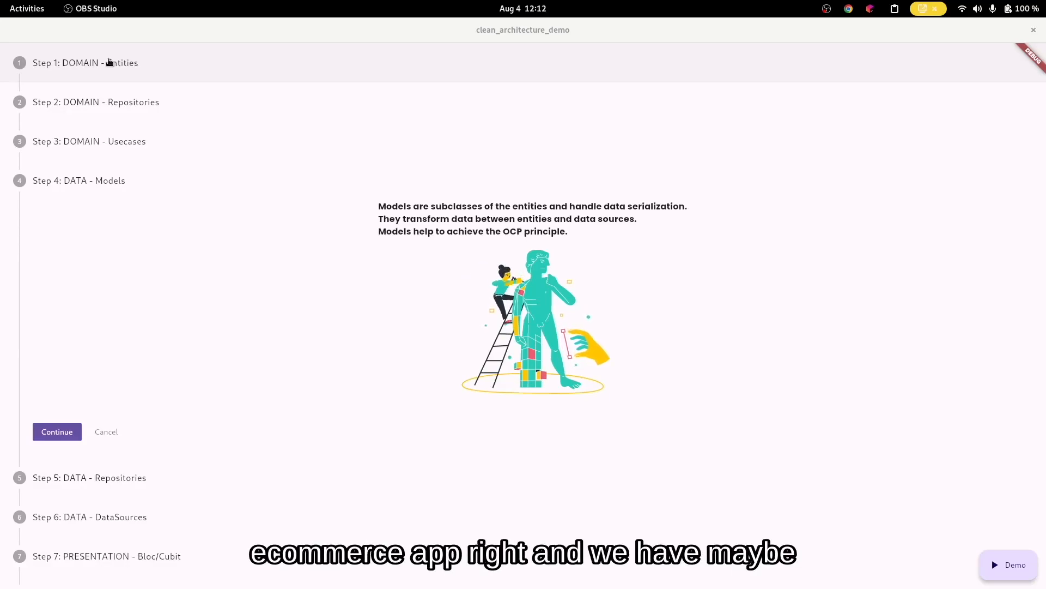
mouse_move(119, 73)
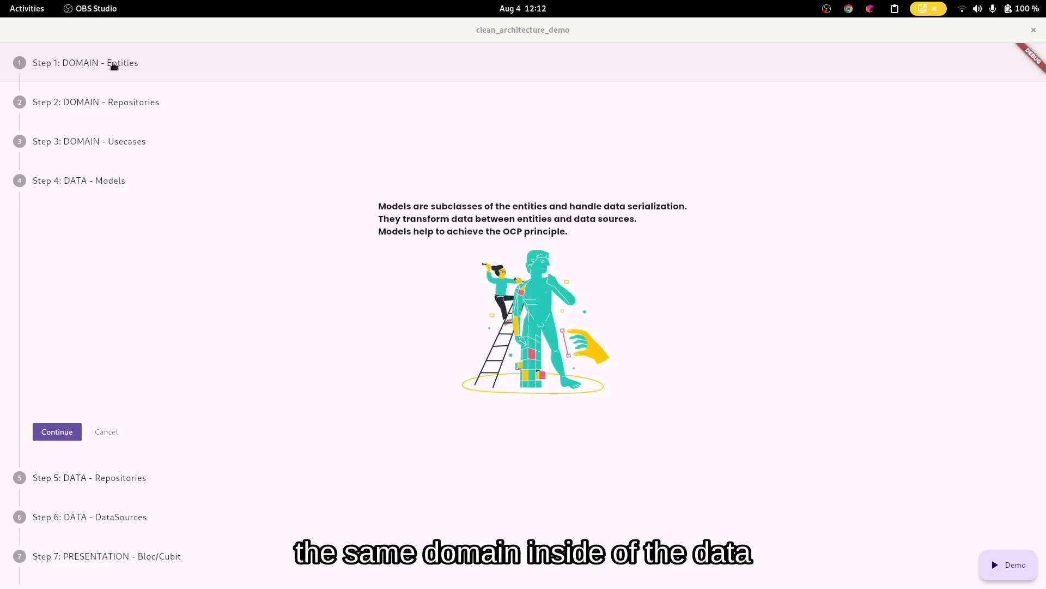
mouse_move(100, 219)
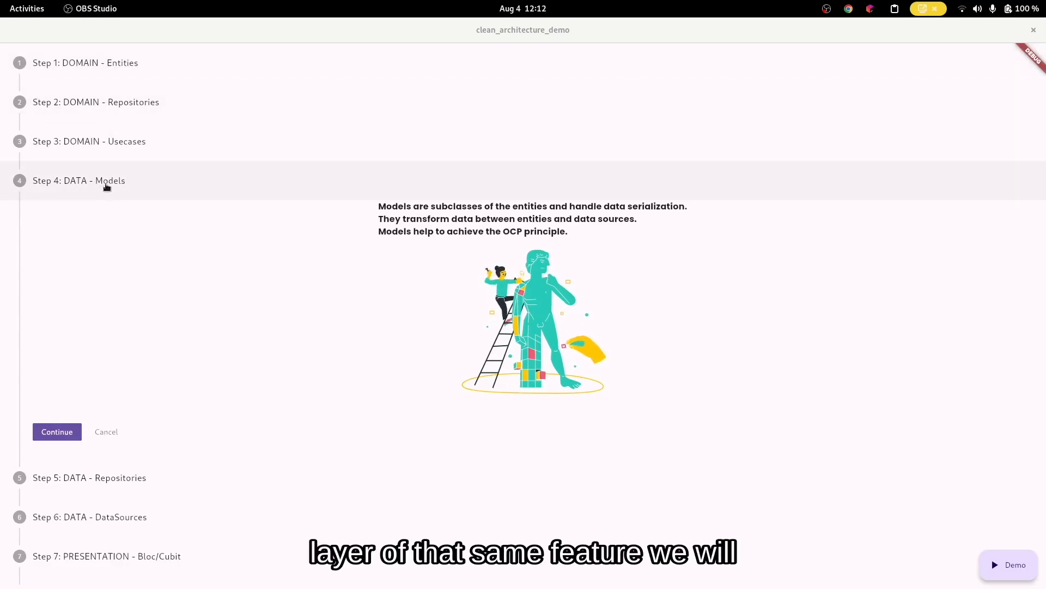
mouse_move(125, 182)
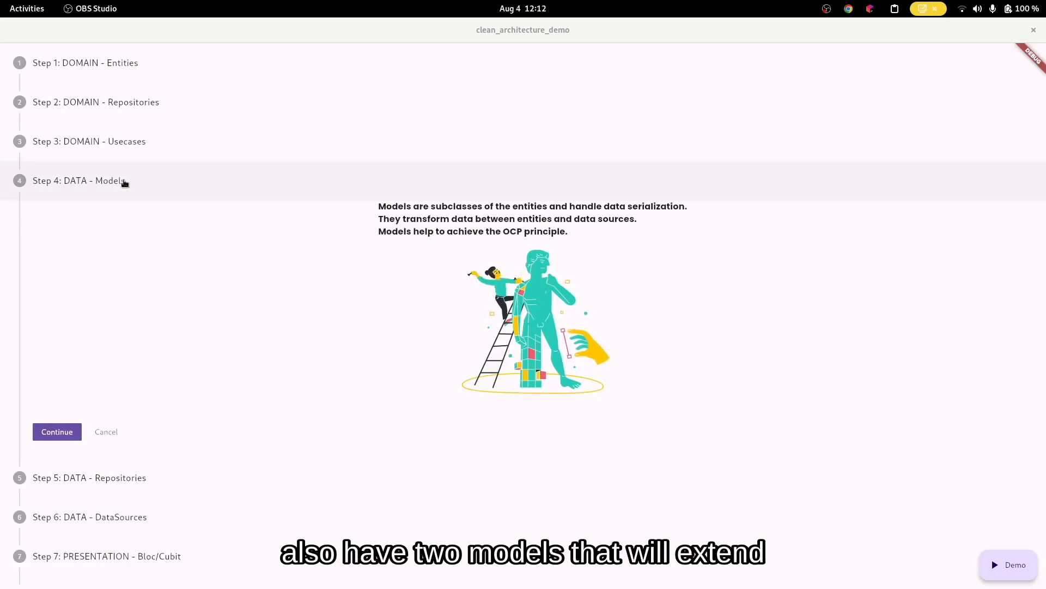
mouse_move(112, 63)
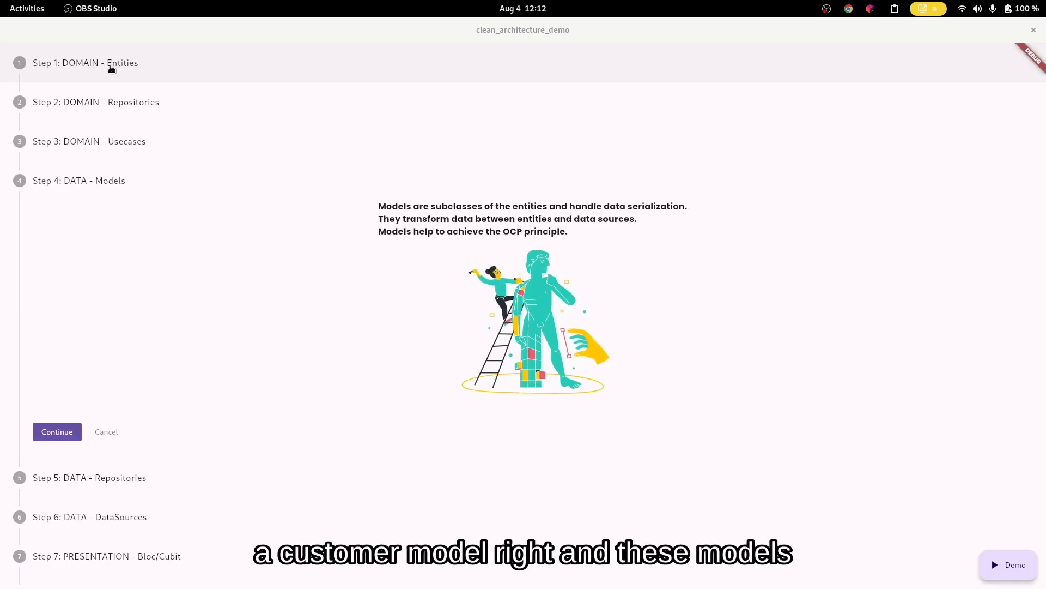
mouse_move(110, 202)
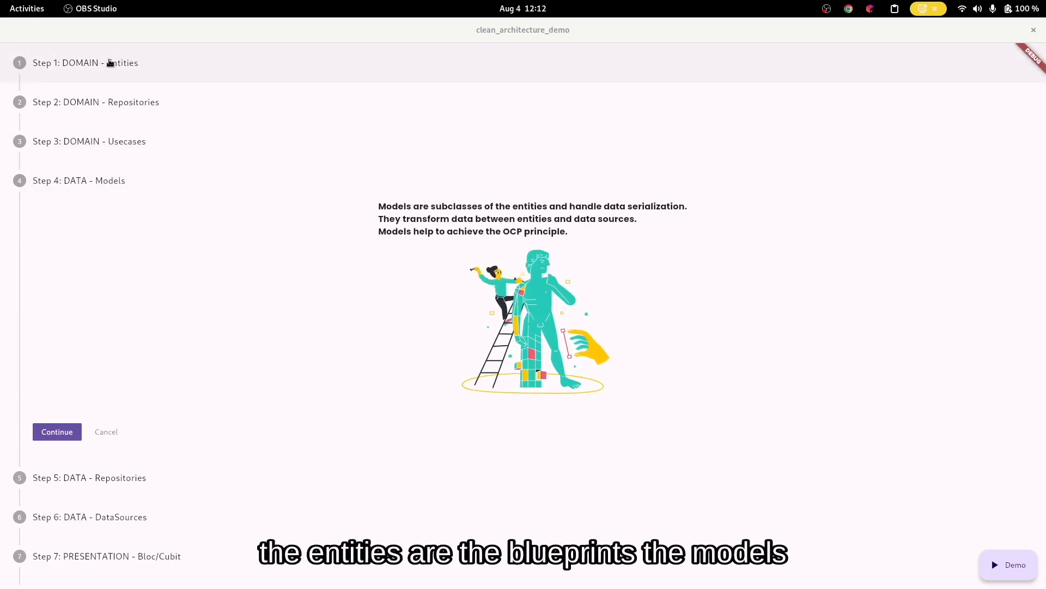
Expand Step 1: DOMAIN - Entities to show its explanation and blueprint illustration
left_click(85, 64)
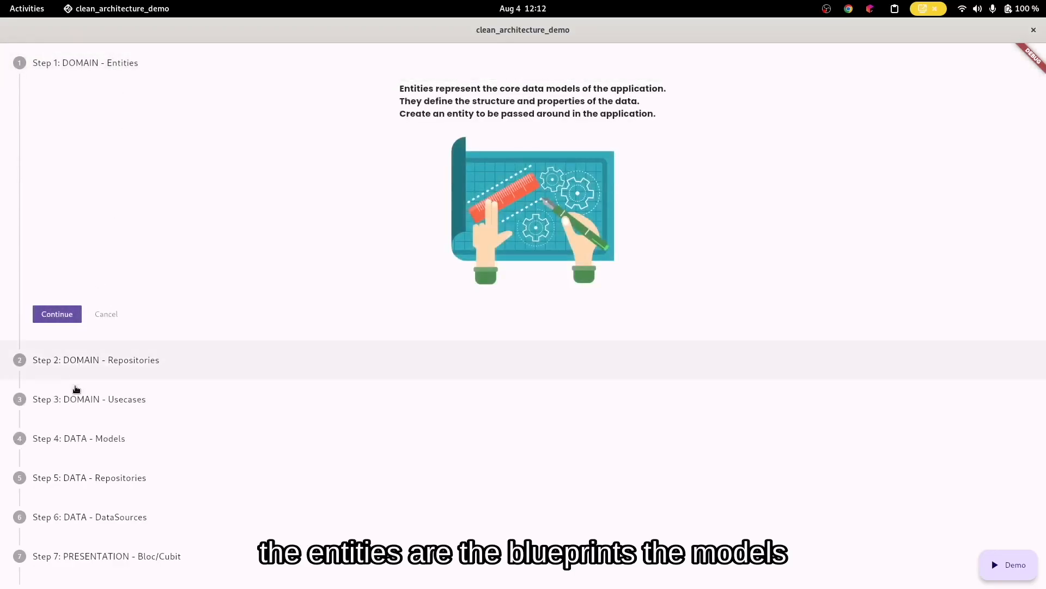
Expand Step 4: DATA - Models again to show models as entity subclasses
left_click(56, 314)
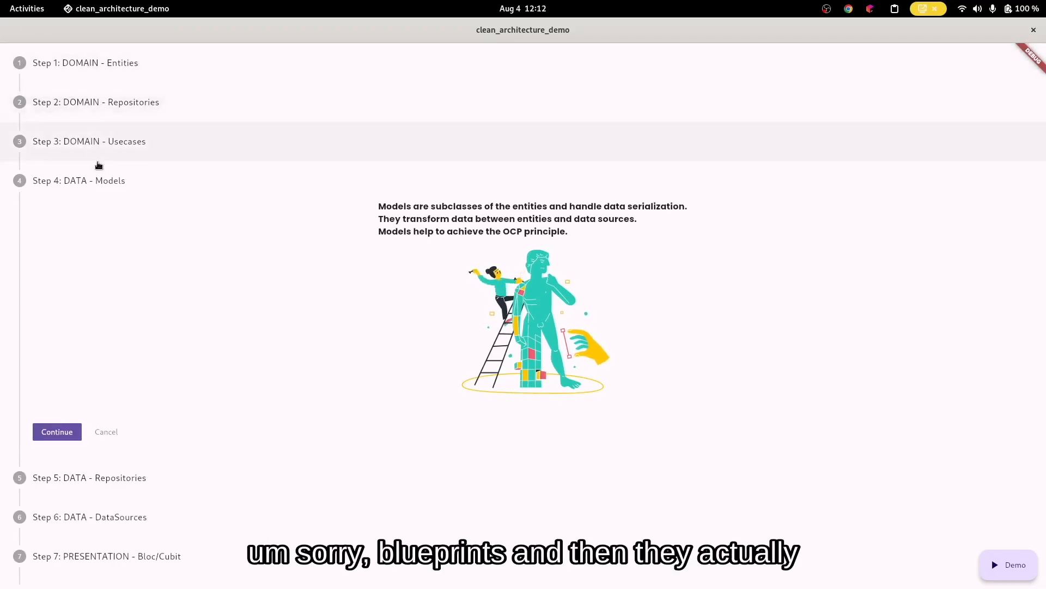
mouse_move(175, 230)
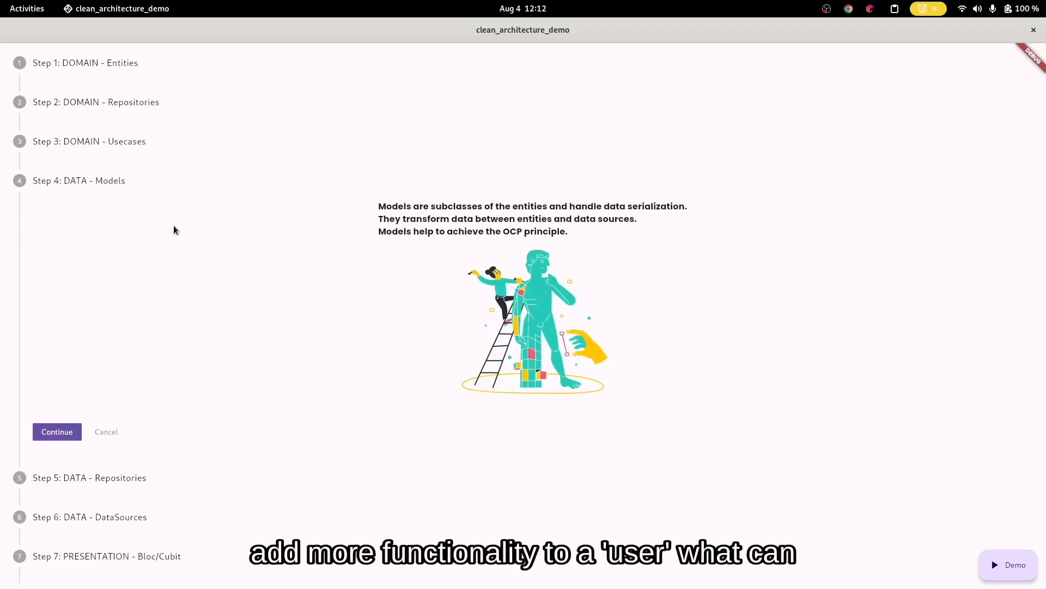